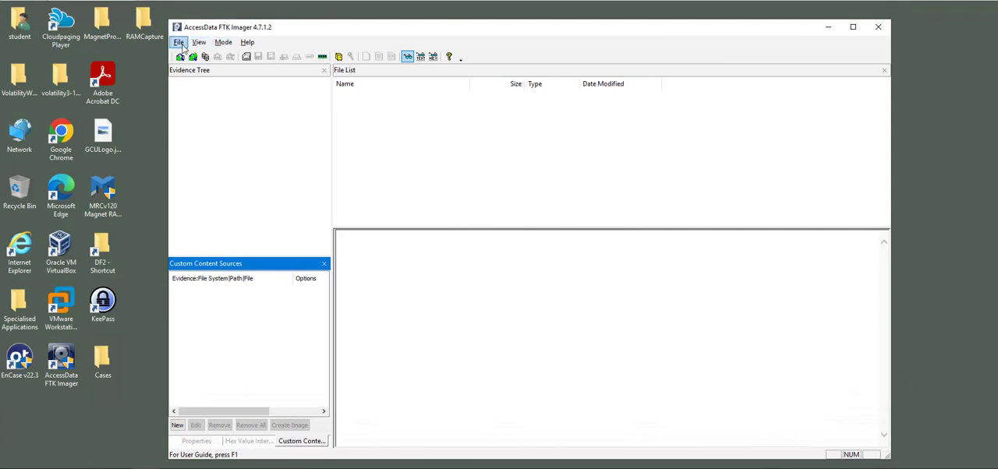
Step: Start a memory capture with the Desktop Cases folder as the memdump.mem destination
left_click(179, 42)
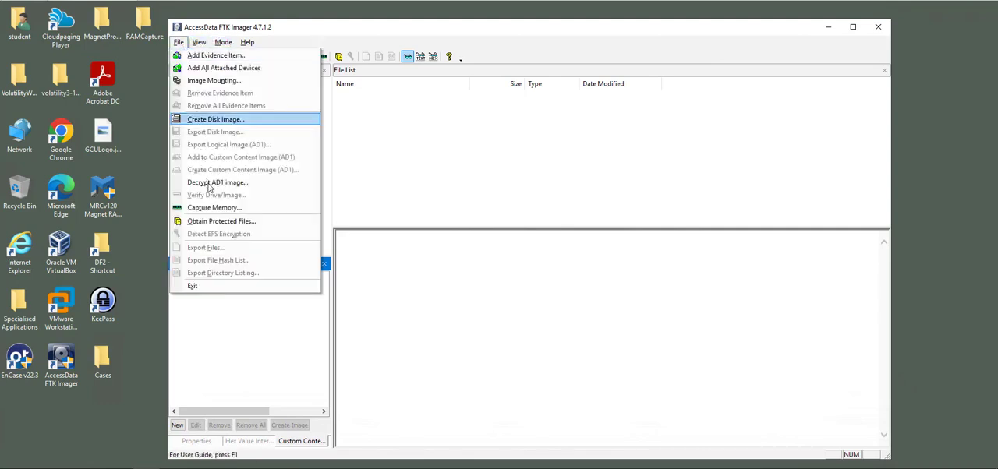
left_click(214, 207)
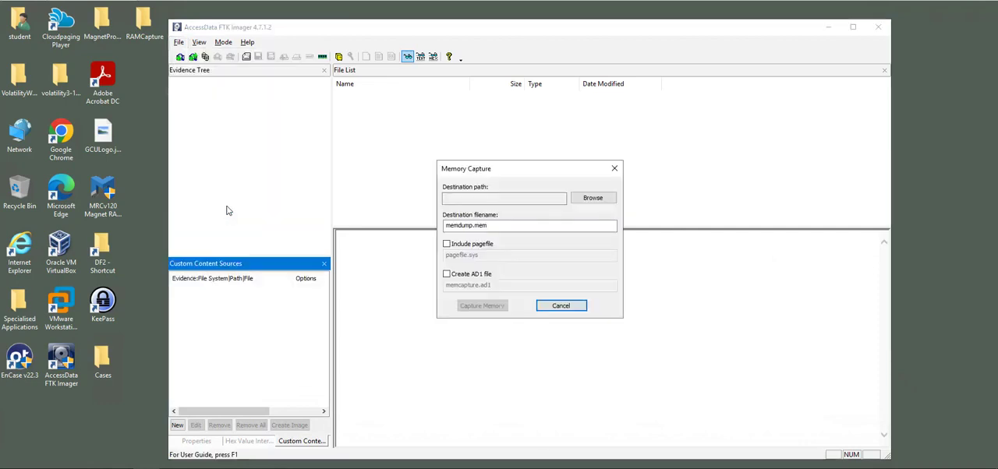
left_click(592, 198)
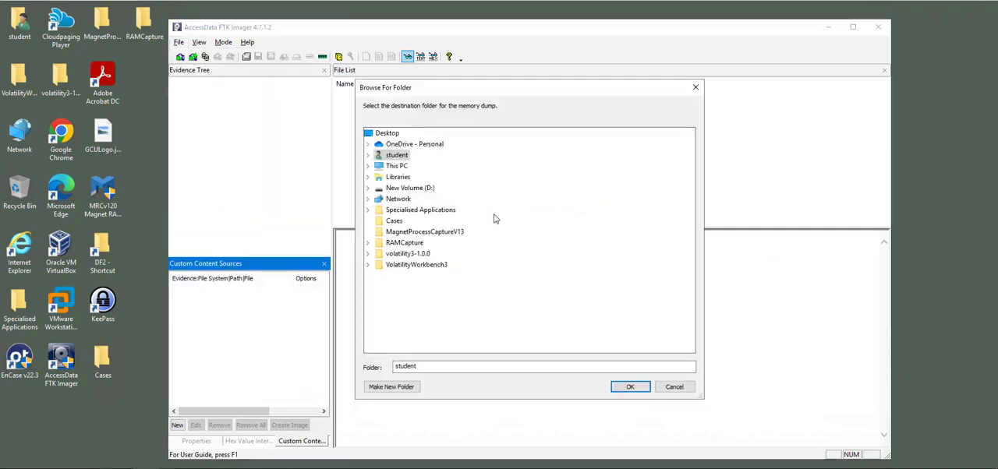
left_click(393, 220)
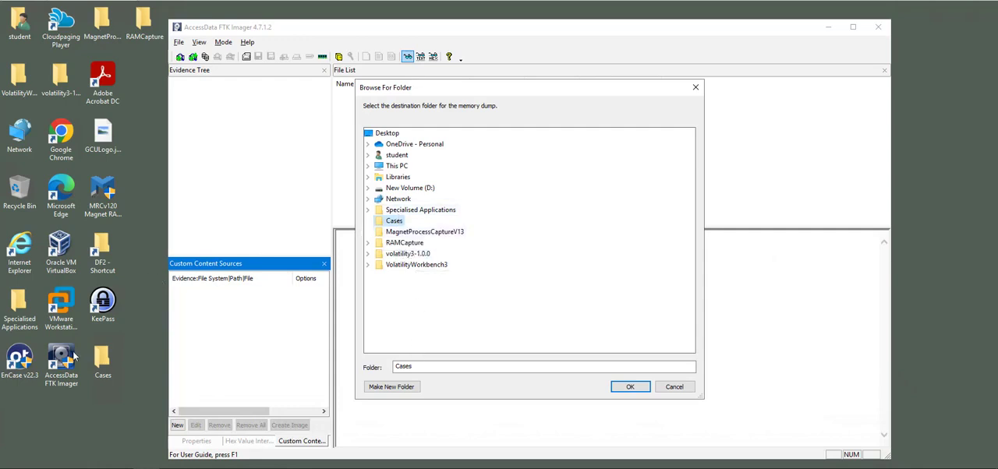
left_click(630, 387)
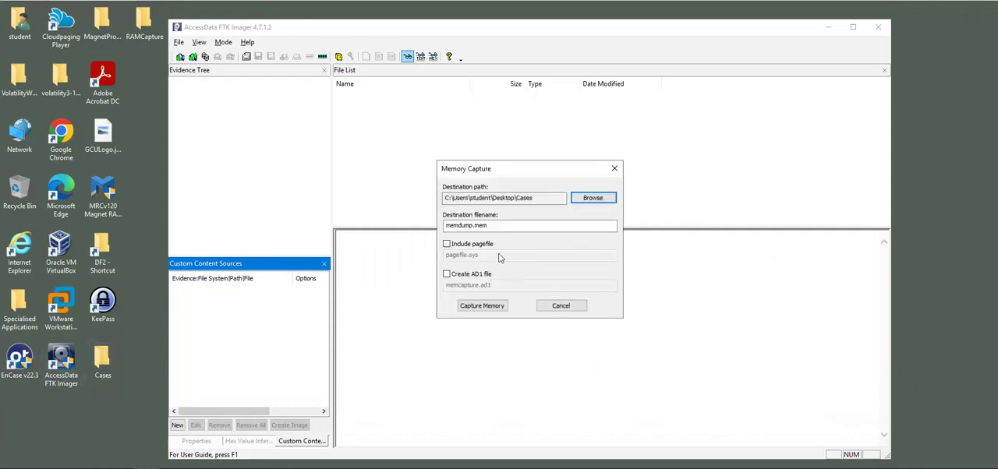
left_click(531, 225)
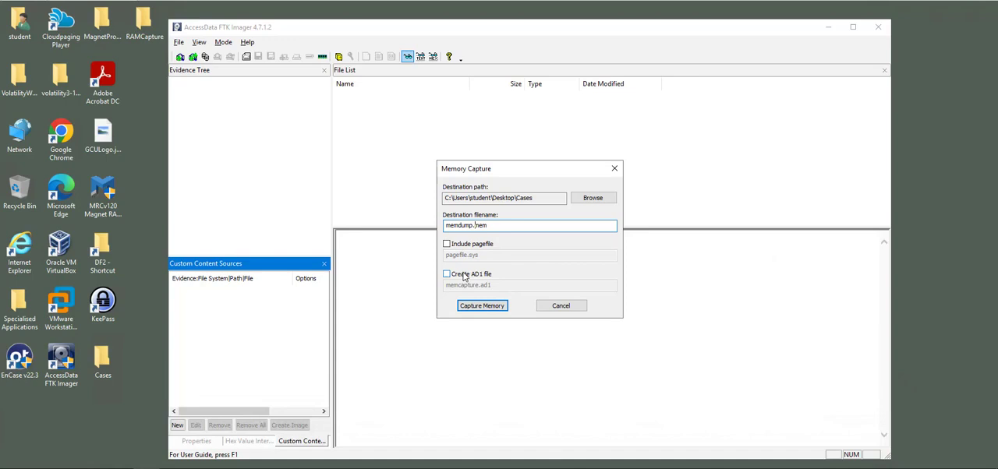
mouse_move(484, 280)
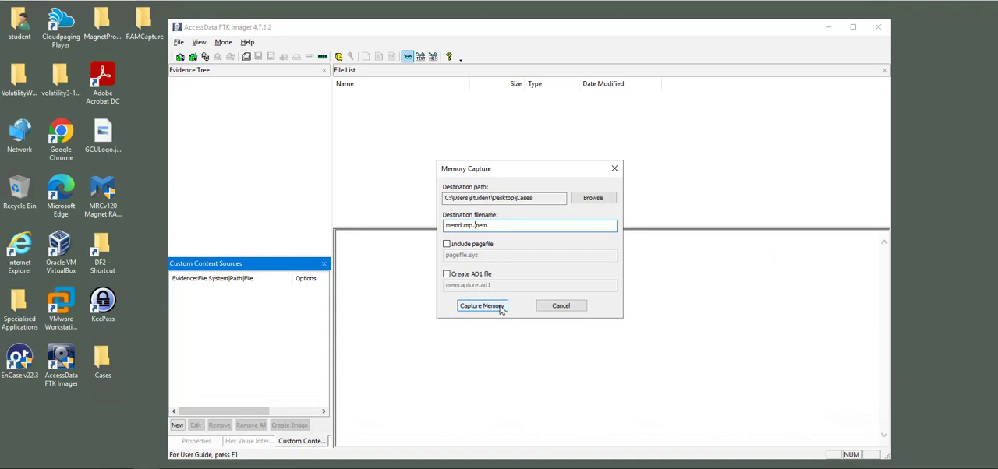
Step: Begin capturing RAM into memdump.mem in the Cases folder
left_click(482, 306)
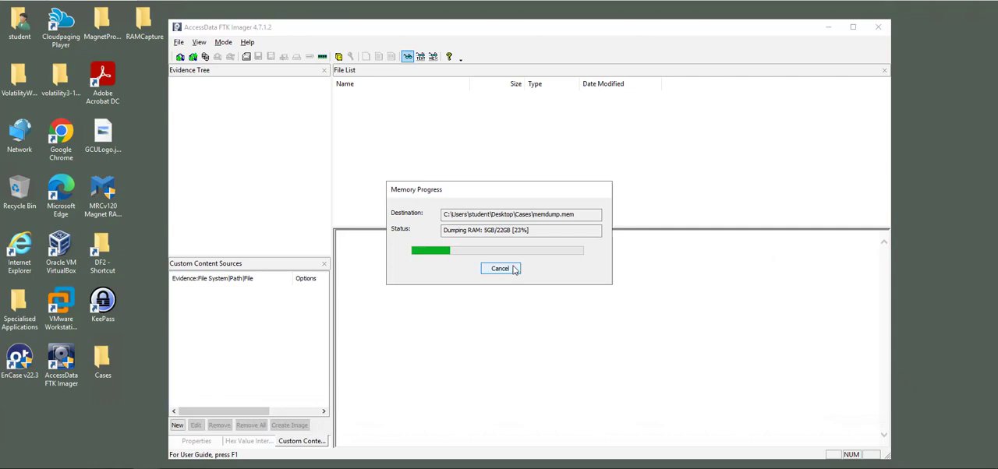
mouse_move(568, 241)
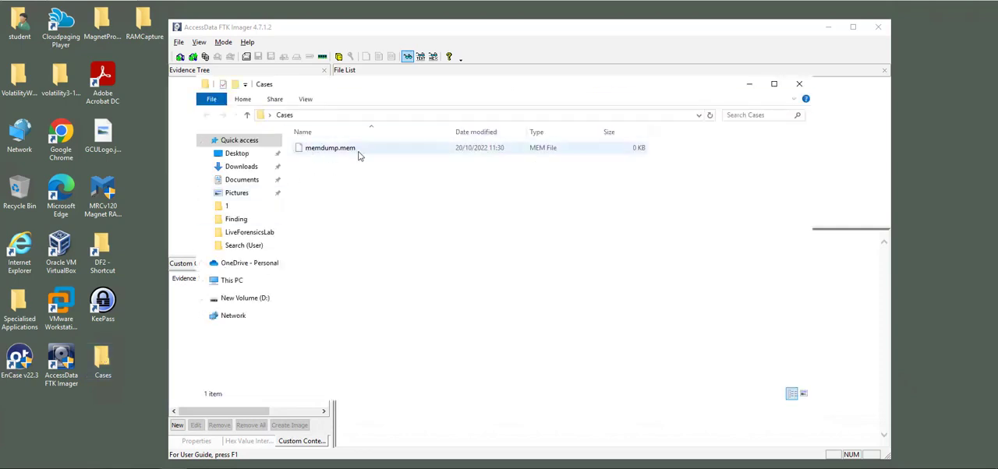
mouse_move(456, 156)
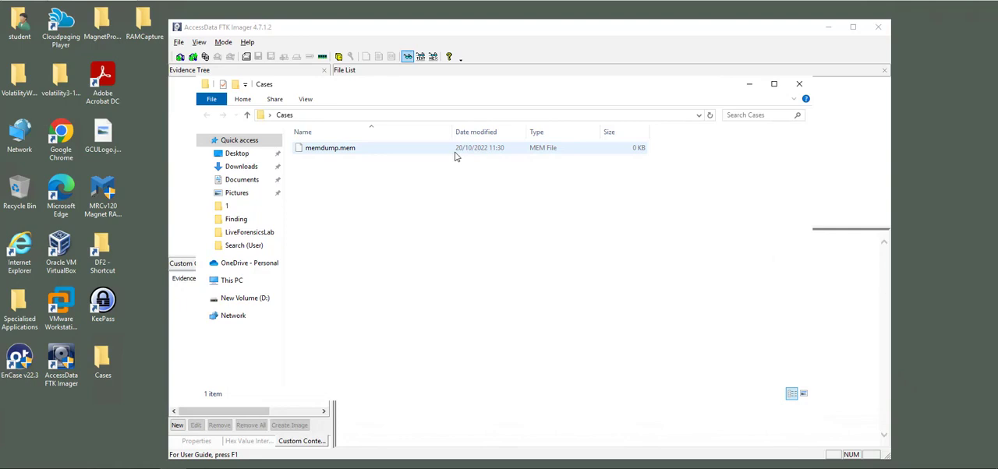
mouse_move(349, 152)
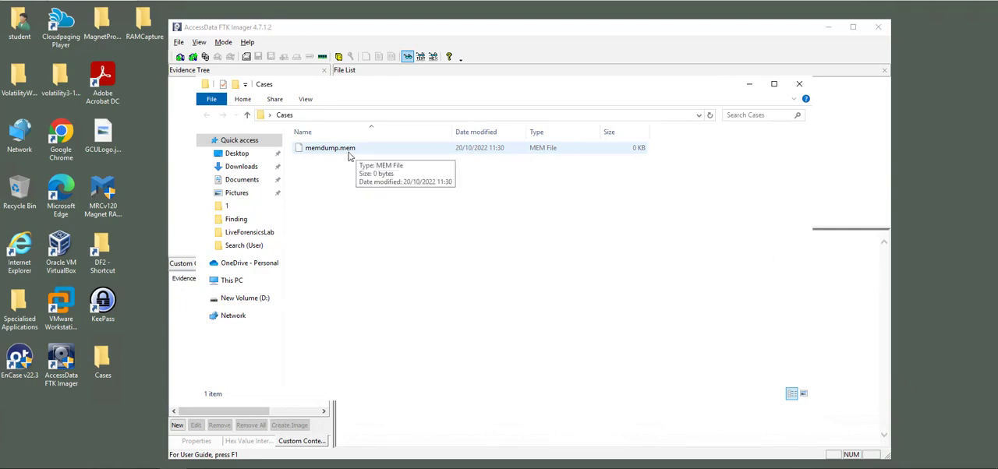
mouse_move(529, 95)
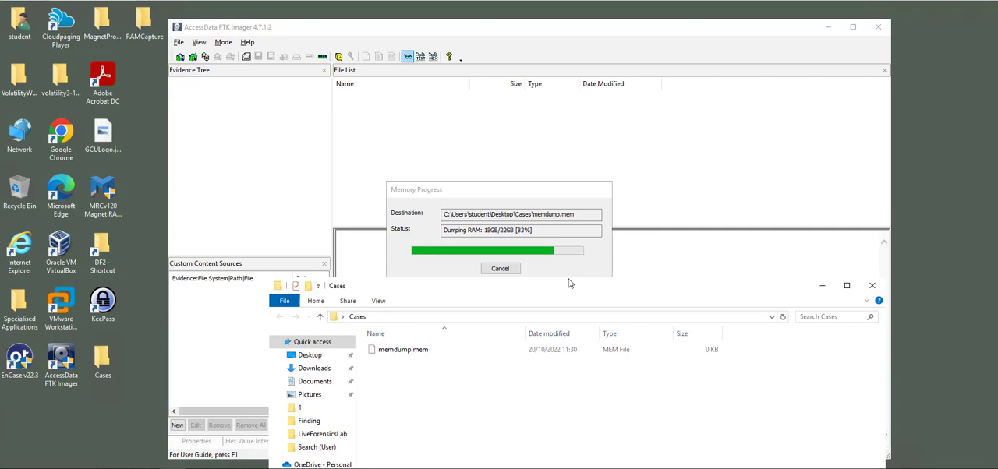
mouse_move(563, 294)
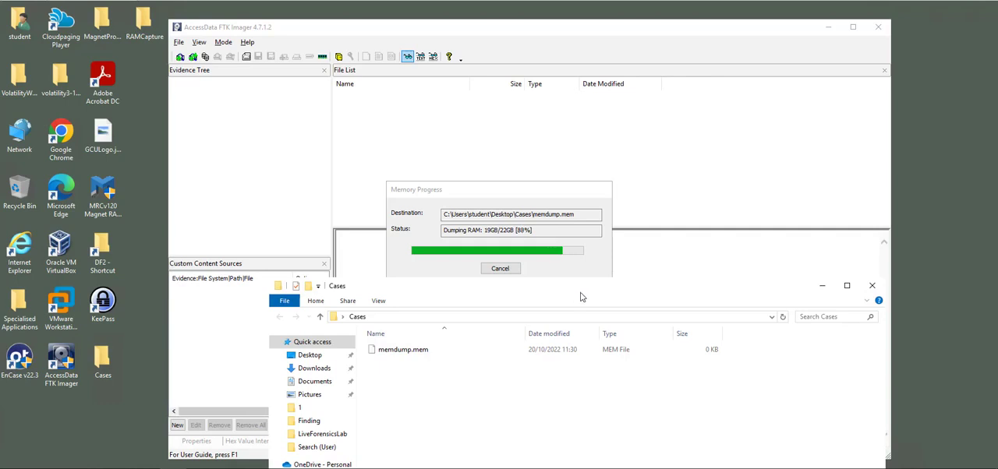
mouse_move(782, 316)
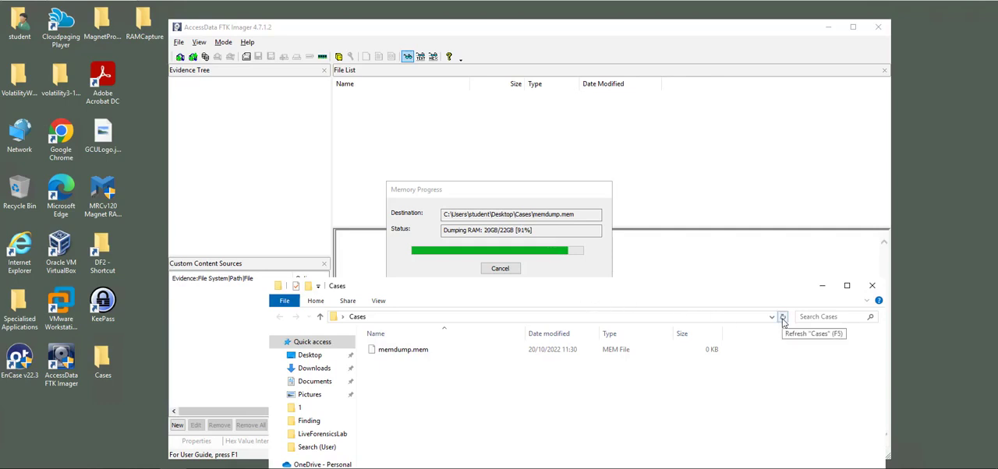
mouse_move(598, 295)
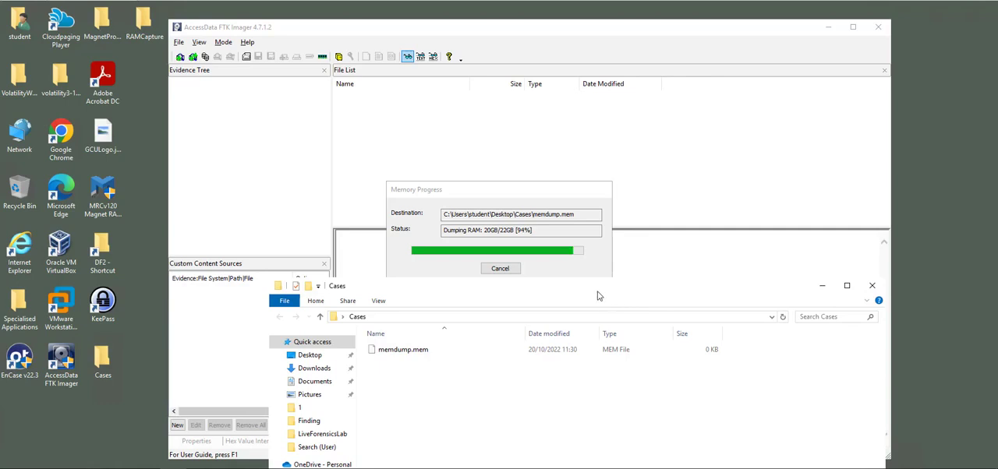
mouse_move(594, 295)
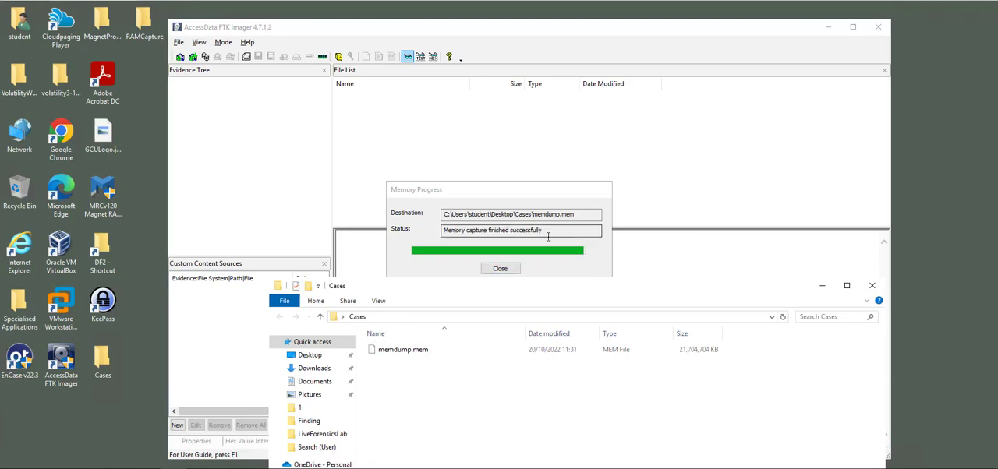
left_click(499, 268)
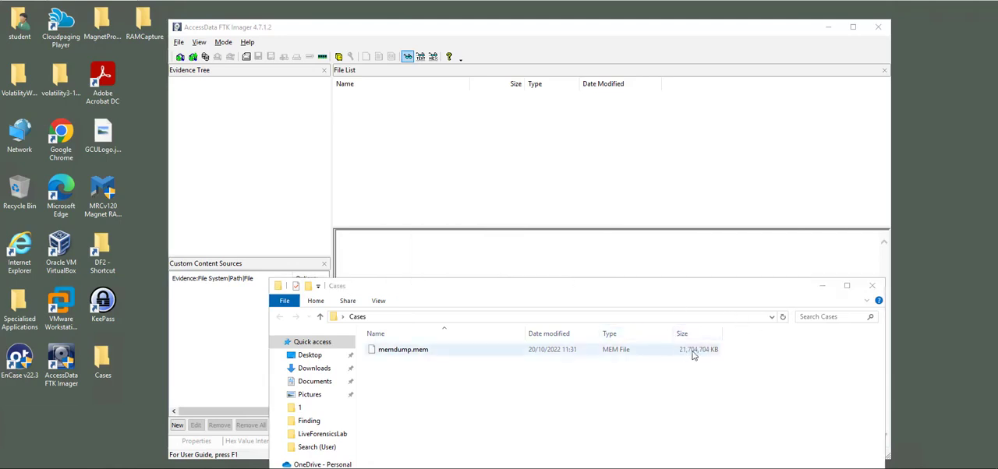
mouse_move(667, 353)
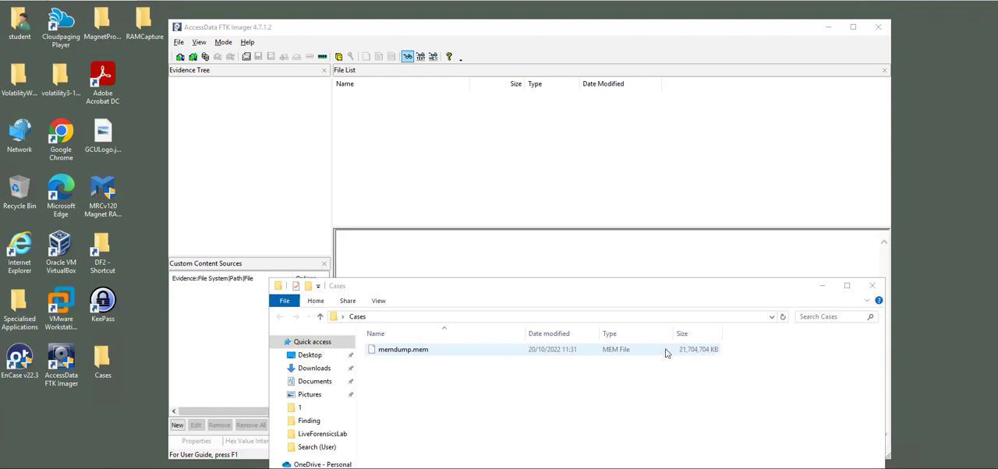
mouse_move(635, 352)
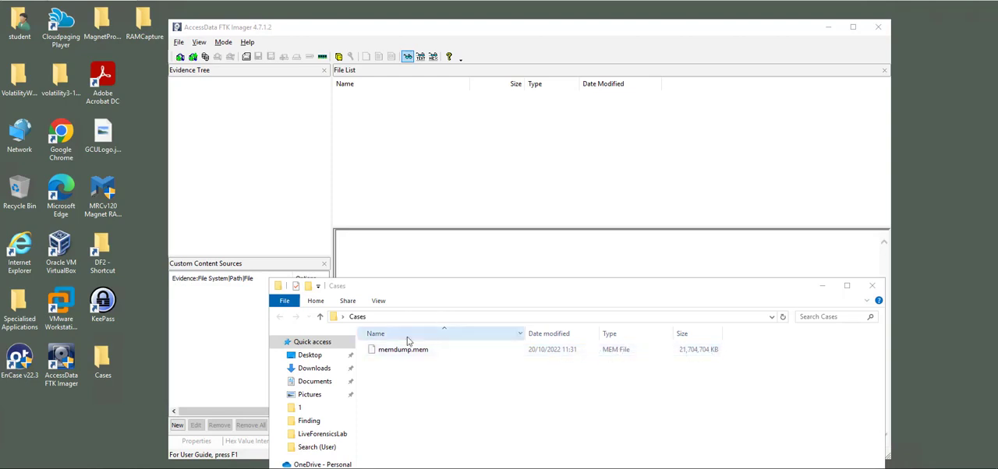
left_click_drag(337, 286, 324, 199)
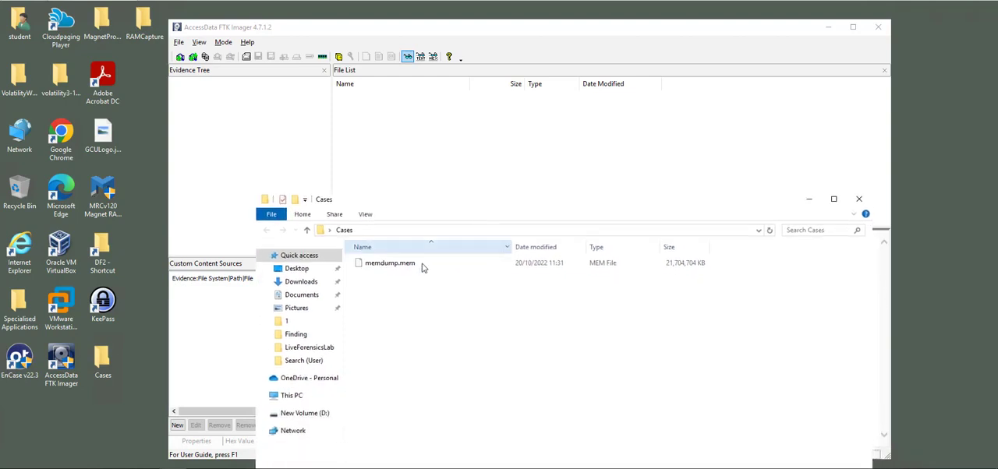
mouse_move(390, 262)
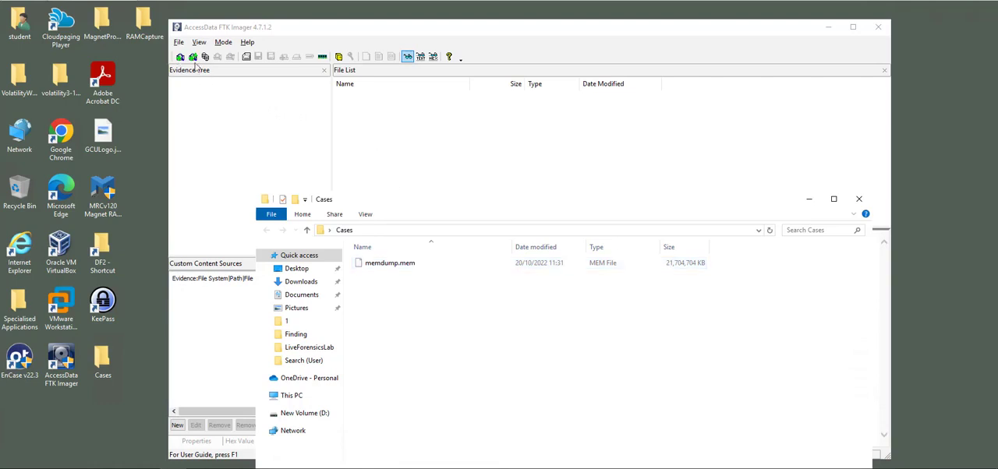
Step: Add the Desktop Cases folder as Contents of a Folder evidence
left_click(179, 42)
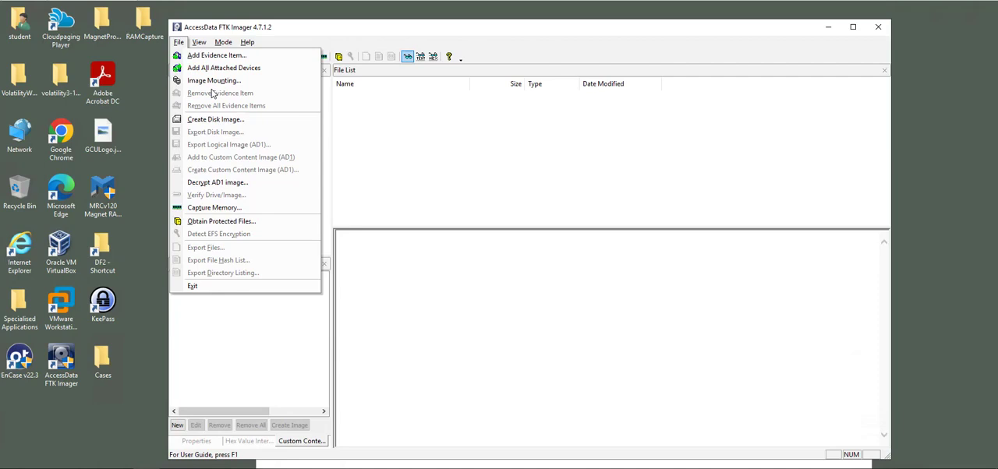
mouse_move(234, 61)
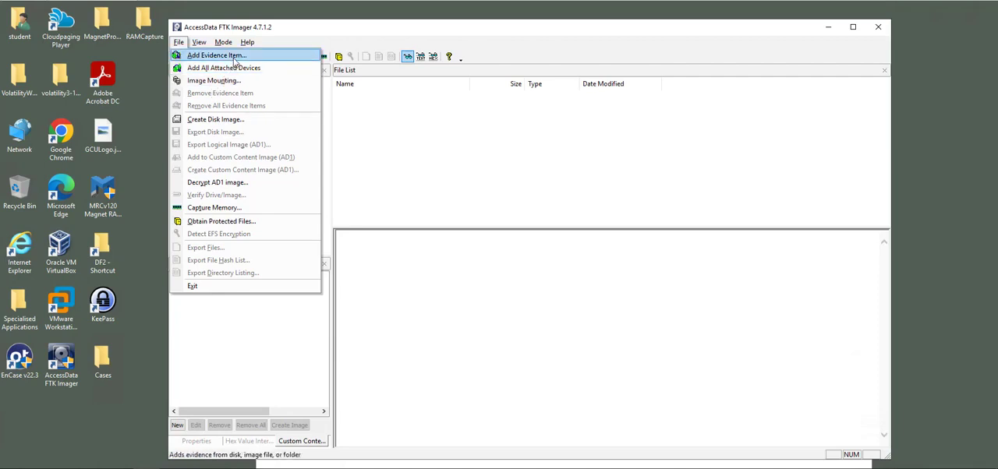
left_click(217, 54)
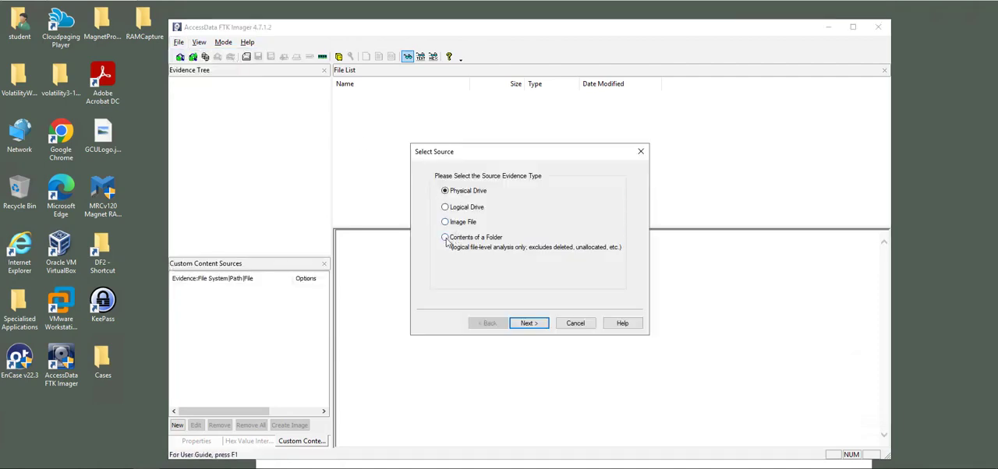
left_click(529, 323)
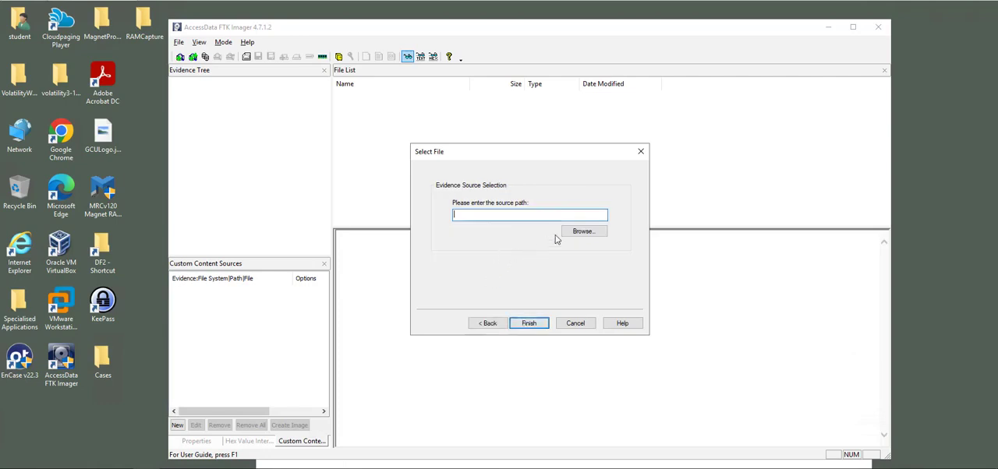
left_click(583, 230)
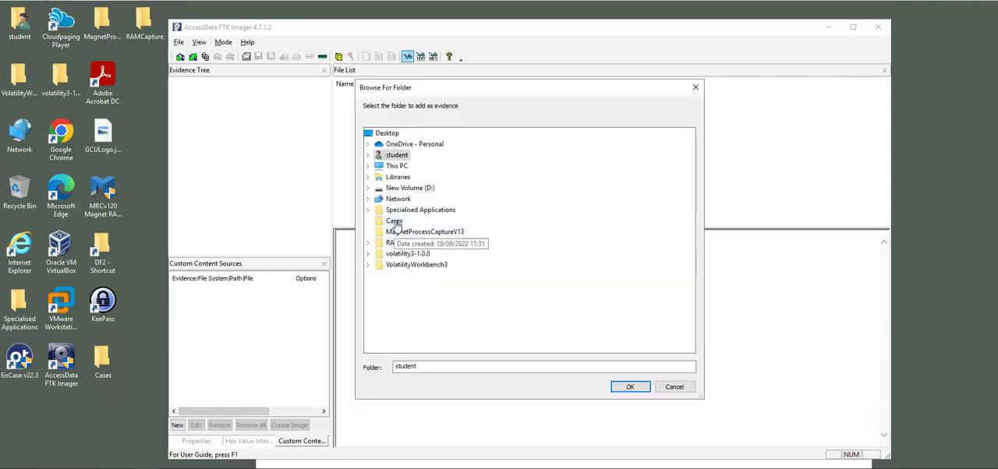
left_click(629, 387)
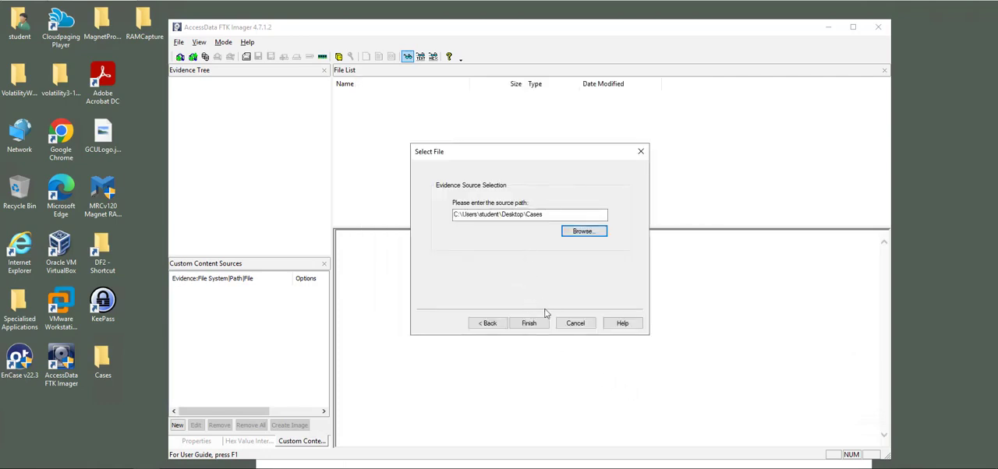
left_click(529, 322)
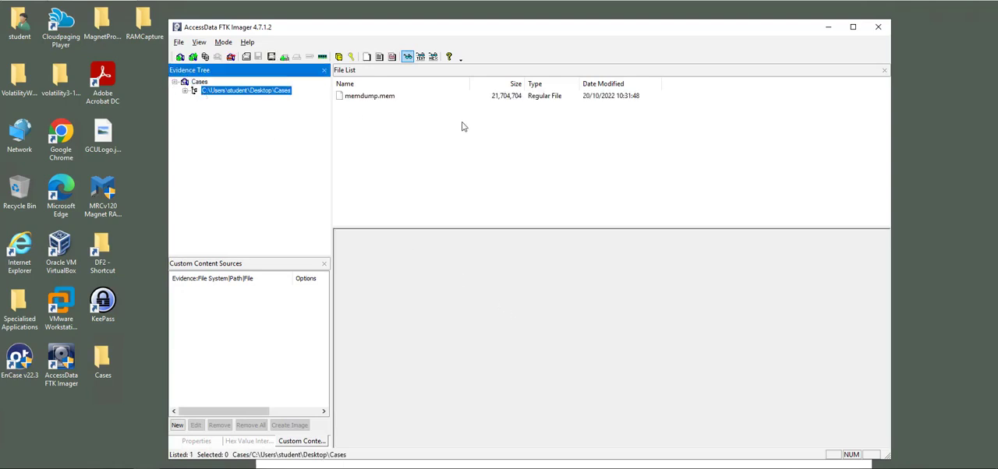
Step: Select memdump.mem in the File List to view its raw hex contents
left_click(370, 95)
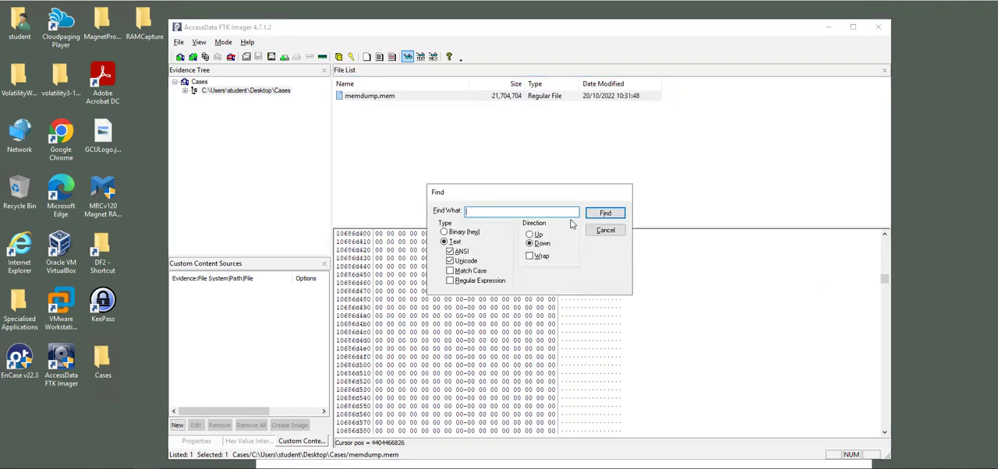
Step: Search memdump.mem's hex view for the text '8.8.8'
type("8.8.8.")
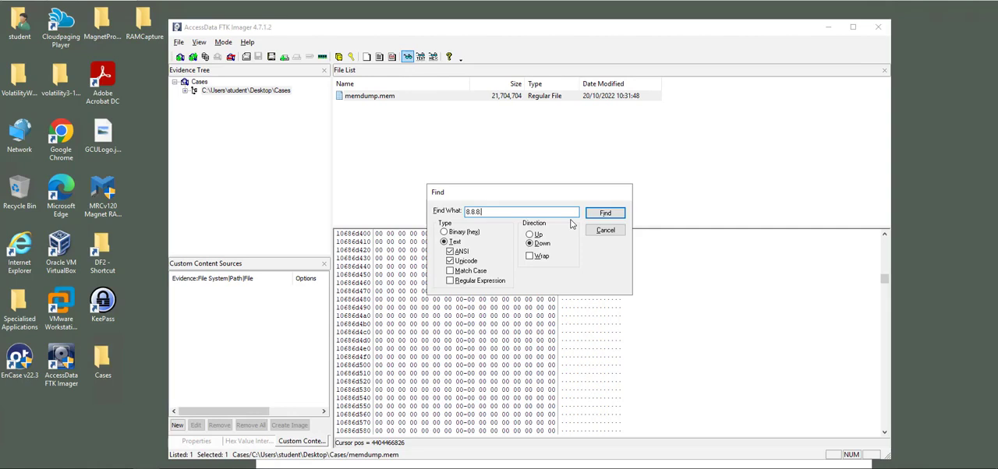
left_click(606, 213)
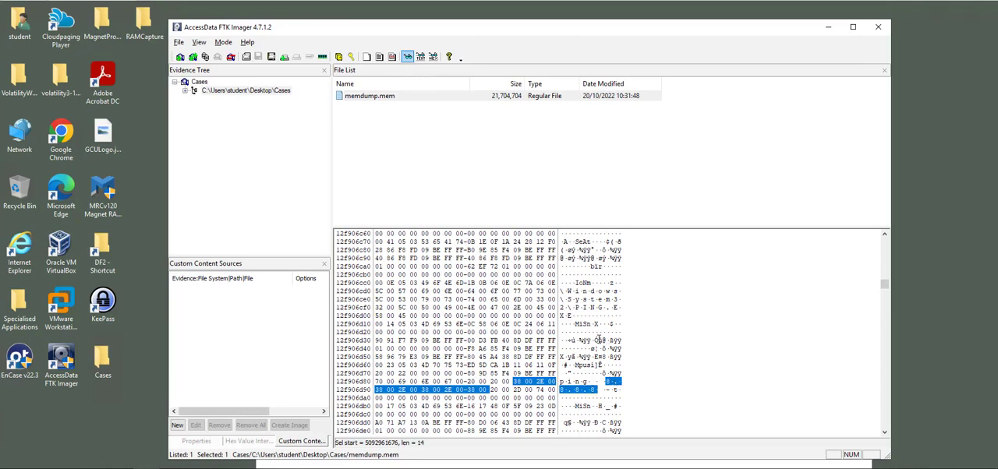
mouse_move(598, 340)
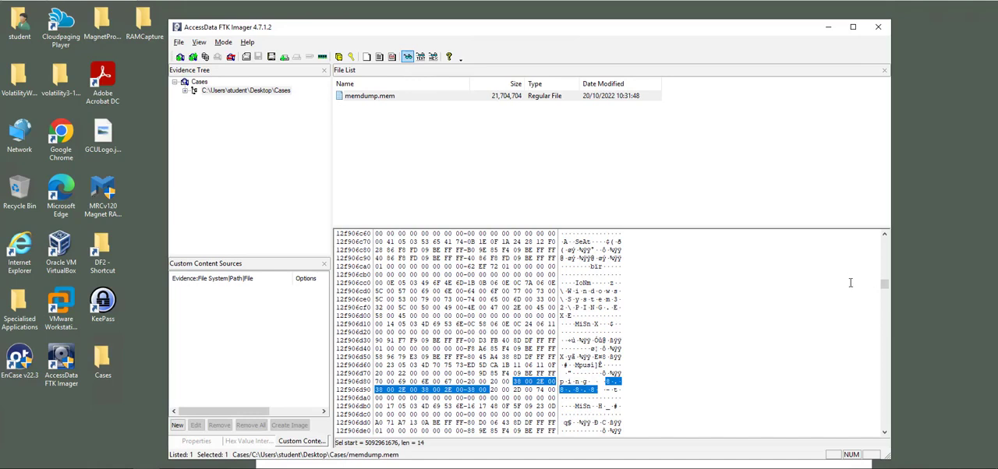
mouse_move(771, 292)
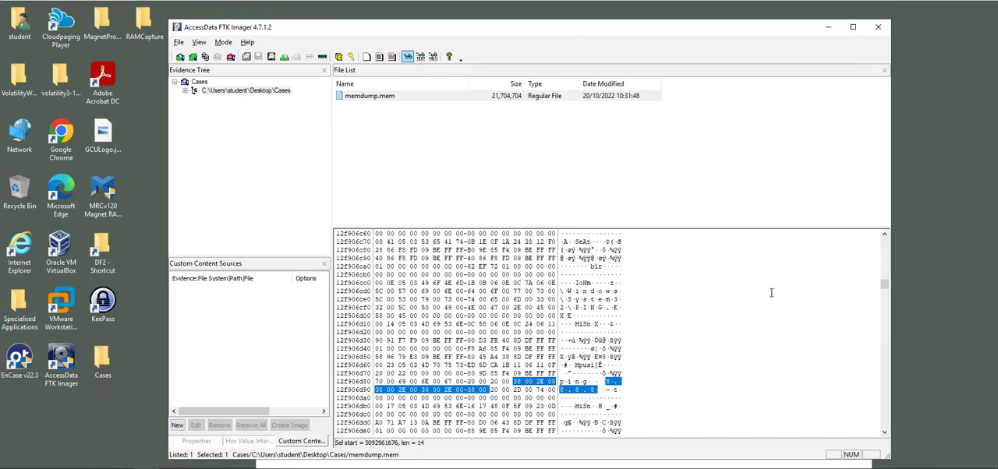
mouse_move(768, 287)
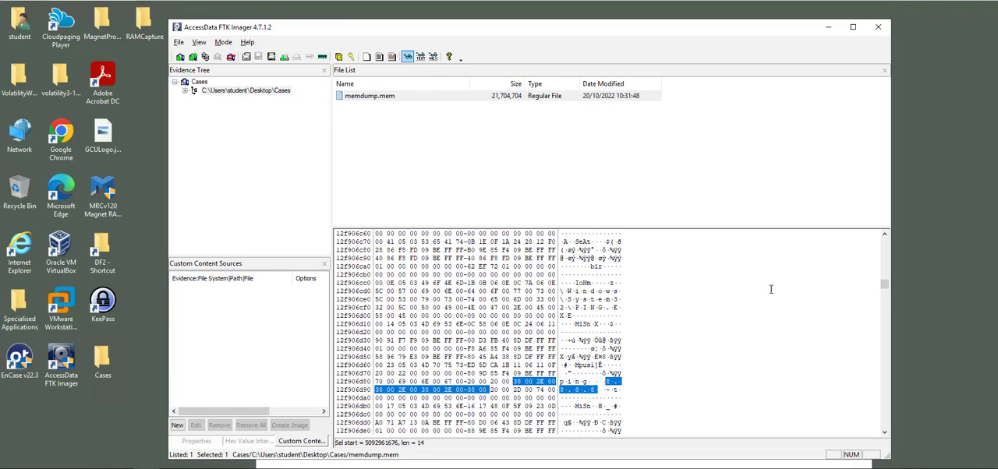
mouse_move(803, 298)
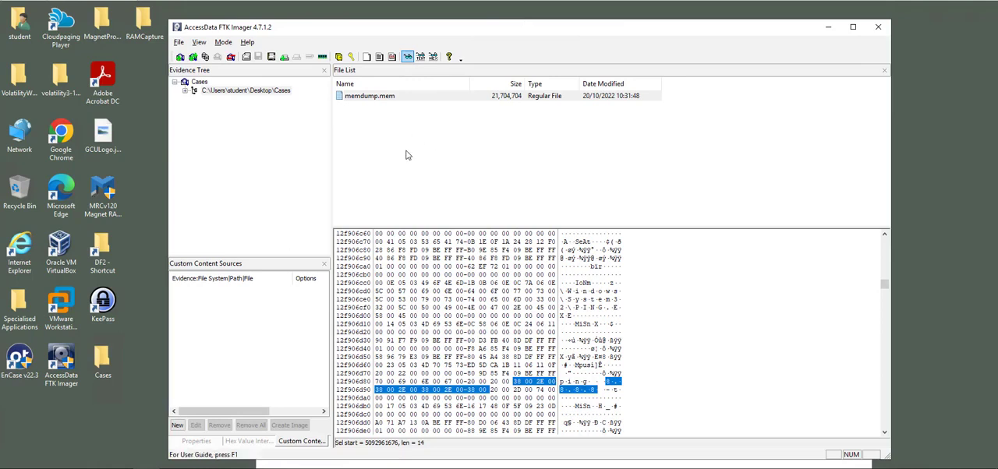
mouse_move(347, 173)
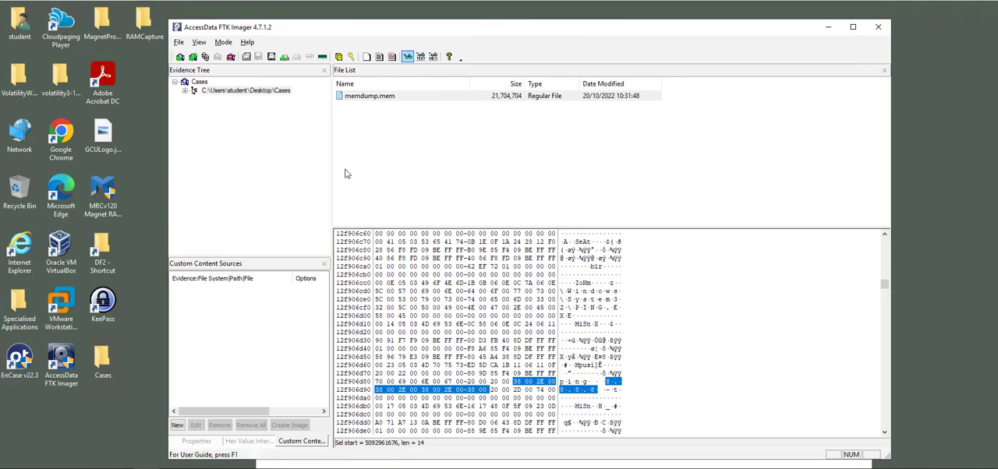
left_click(102, 304)
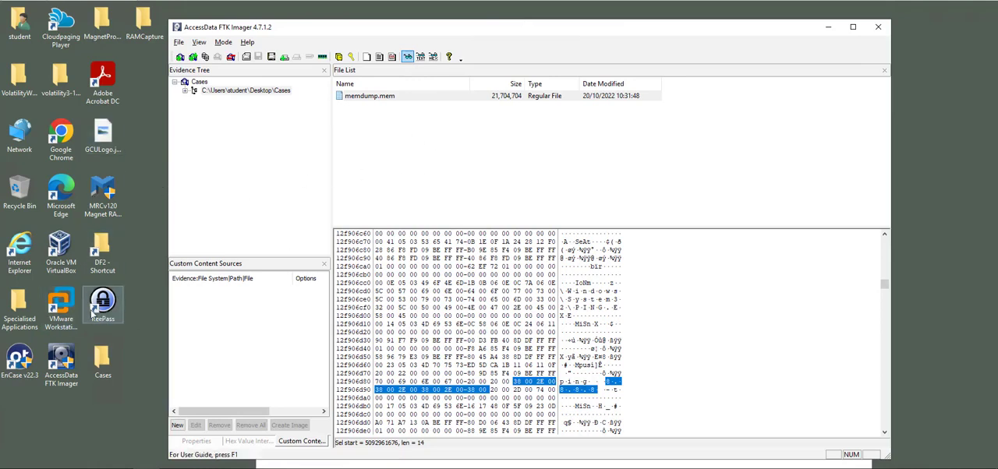